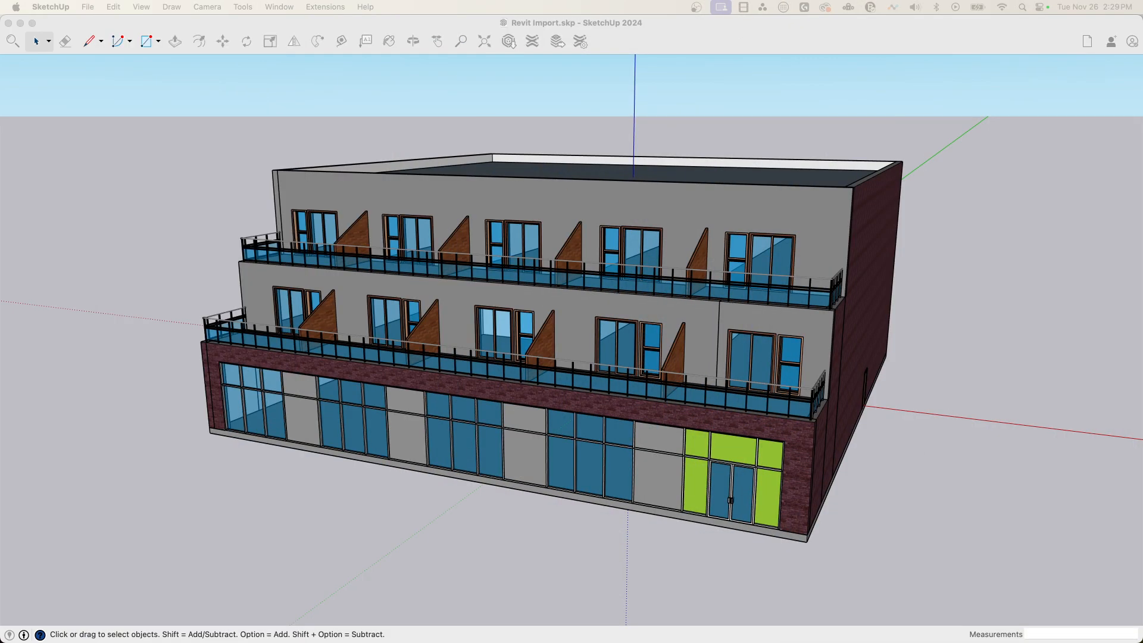
{"action": "mouse_move", "coordinate": [614, 20]}
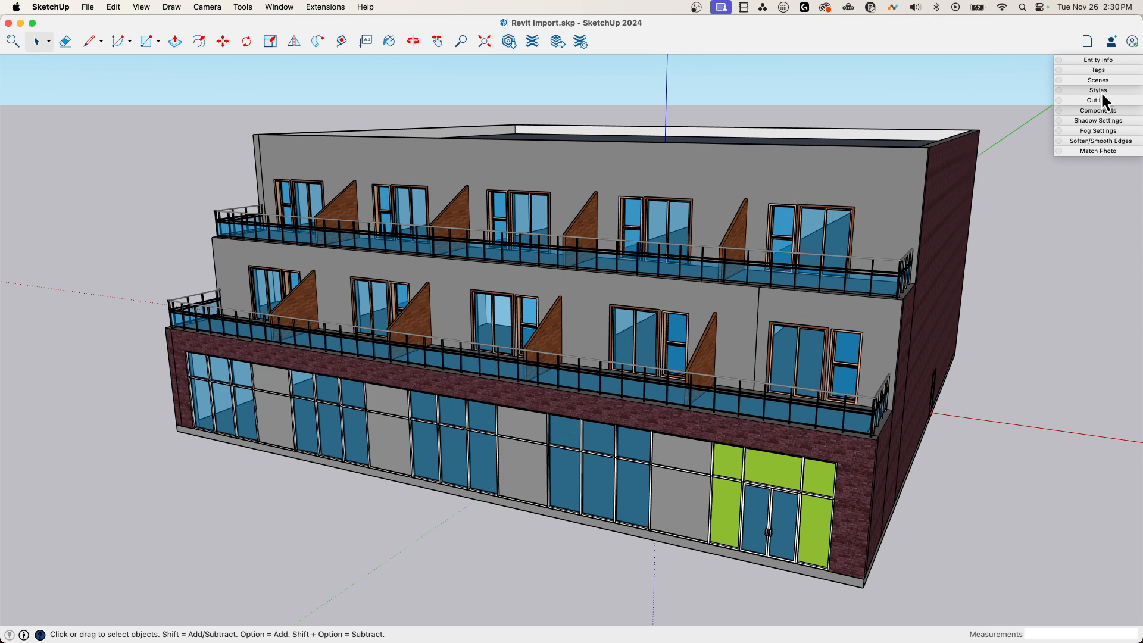
- Hide the Windows, Stairs, Roofs, Railings, Floors and Doors tags, then show all tags again
{"action": "left_click", "coordinate": [1097, 69]}
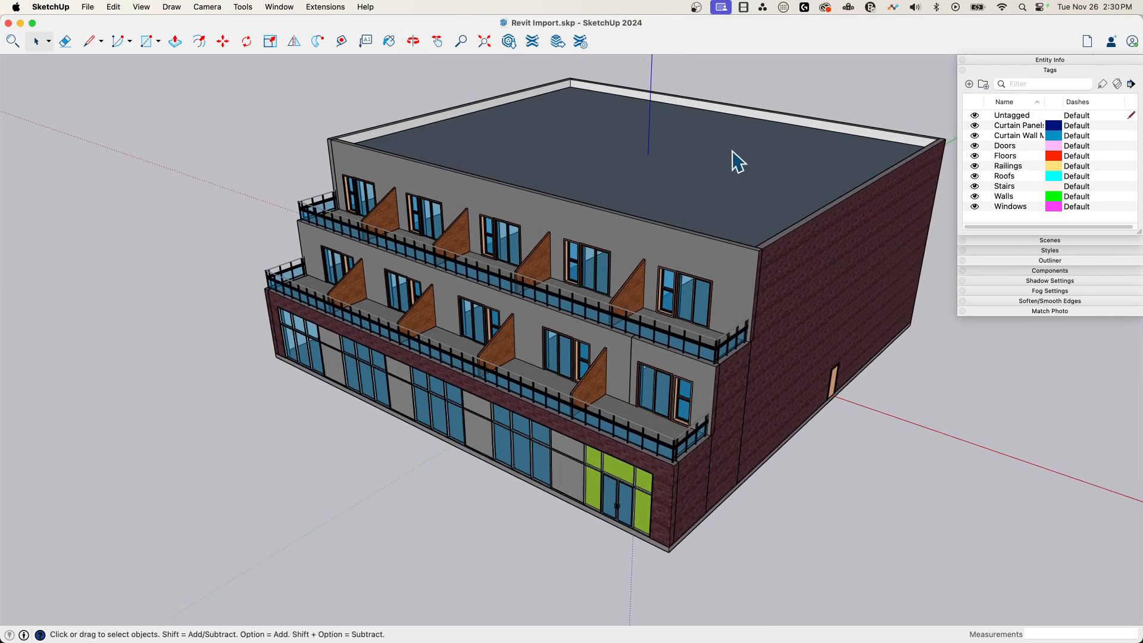
{"action": "mouse_move", "coordinate": [1029, 162]}
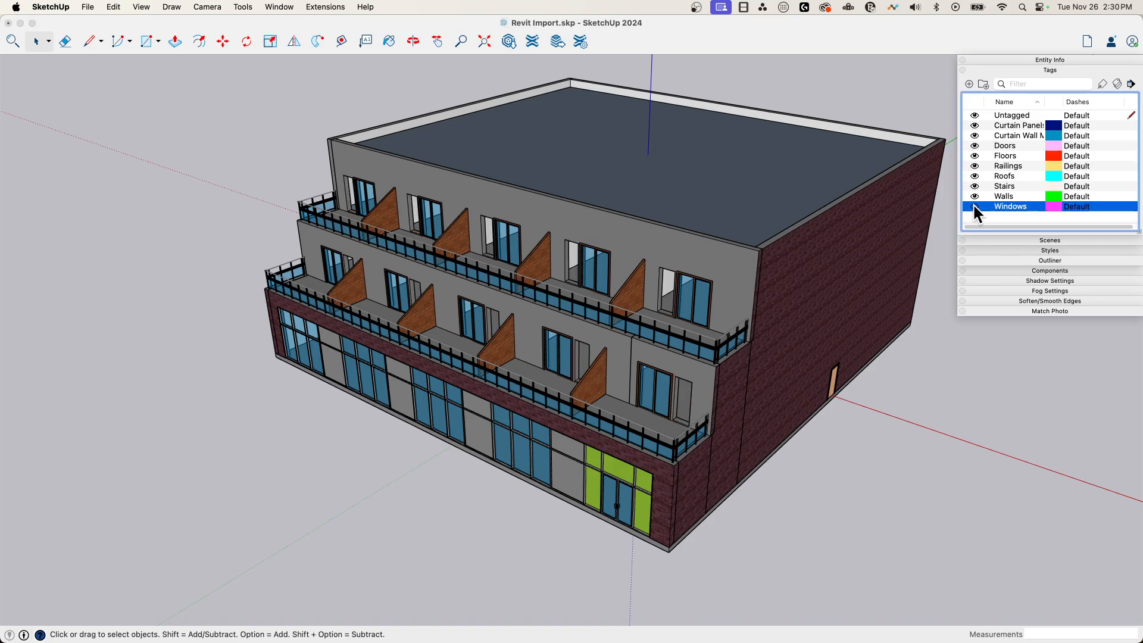
{"action": "left_click", "coordinate": [1004, 195]}
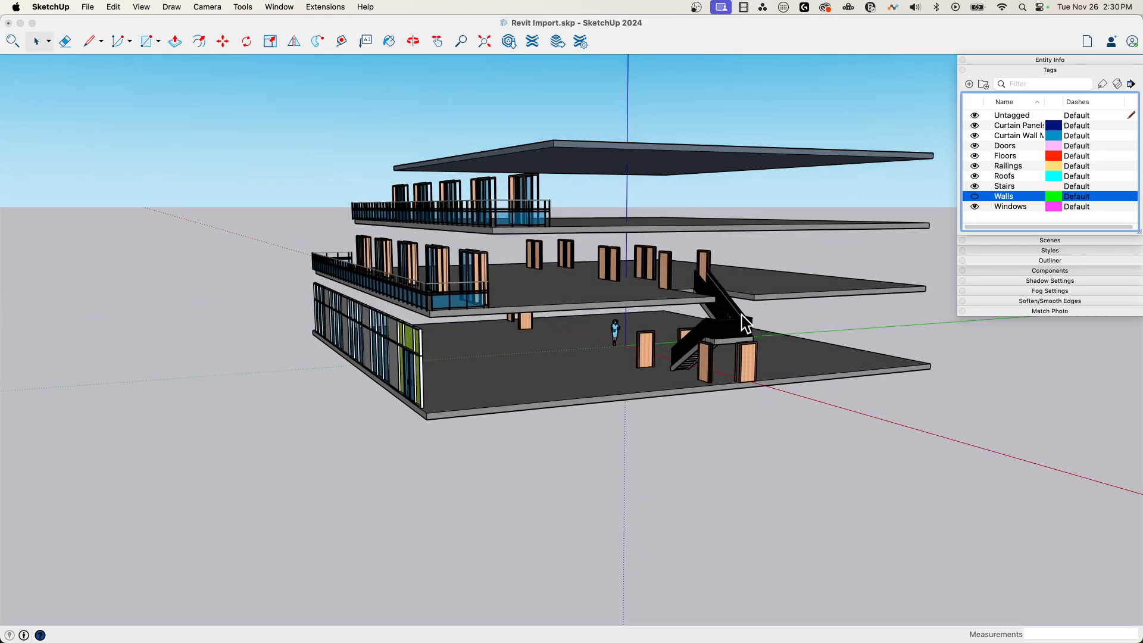
{"action": "left_click", "coordinate": [1004, 186]}
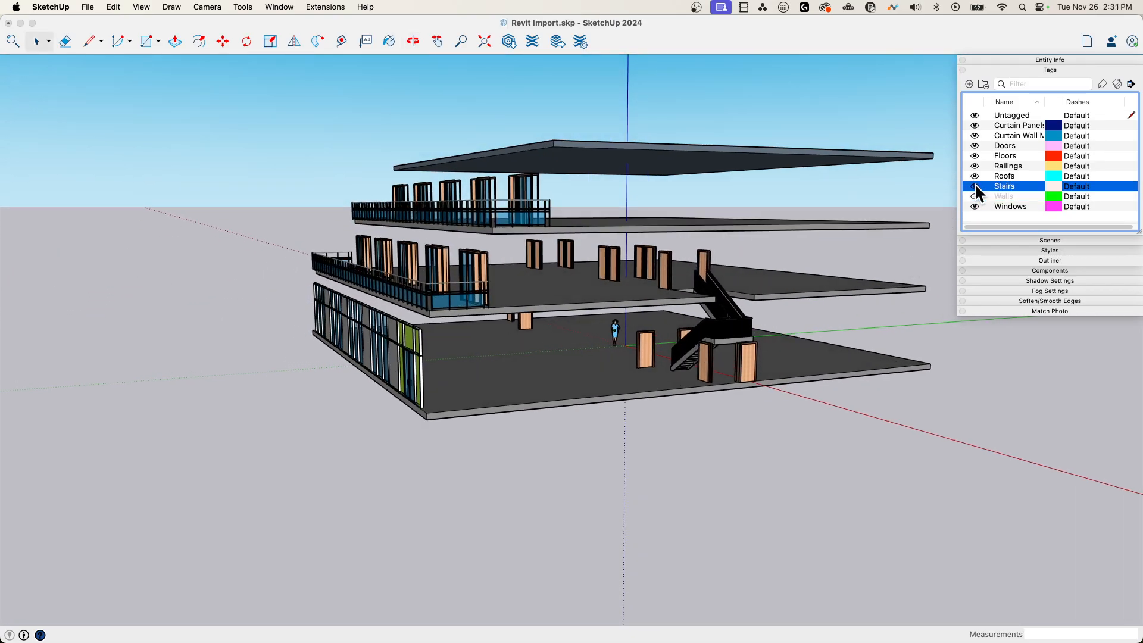
{"action": "left_click", "coordinate": [974, 176]}
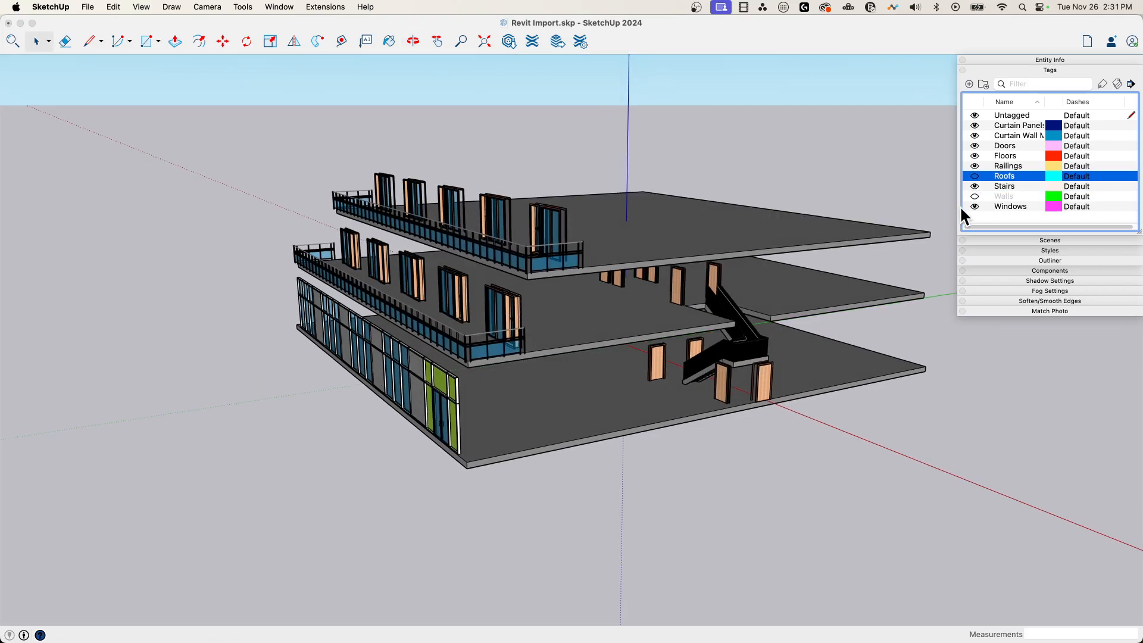
{"action": "left_click", "coordinate": [974, 165]}
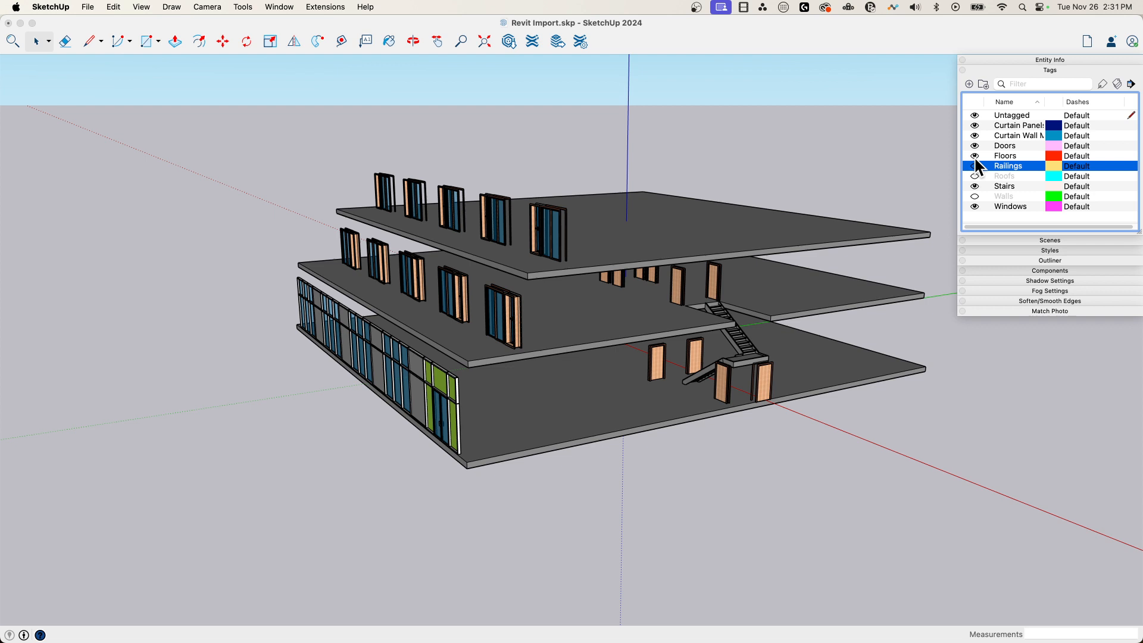
{"action": "left_click", "coordinate": [975, 155]}
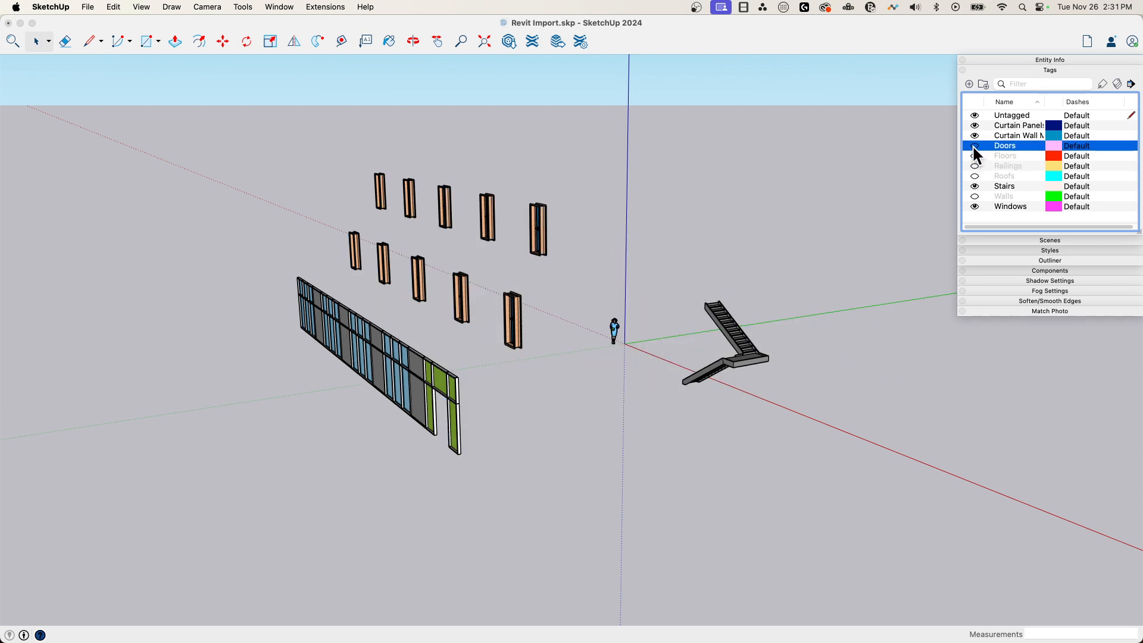
{"action": "left_click", "coordinate": [974, 125]}
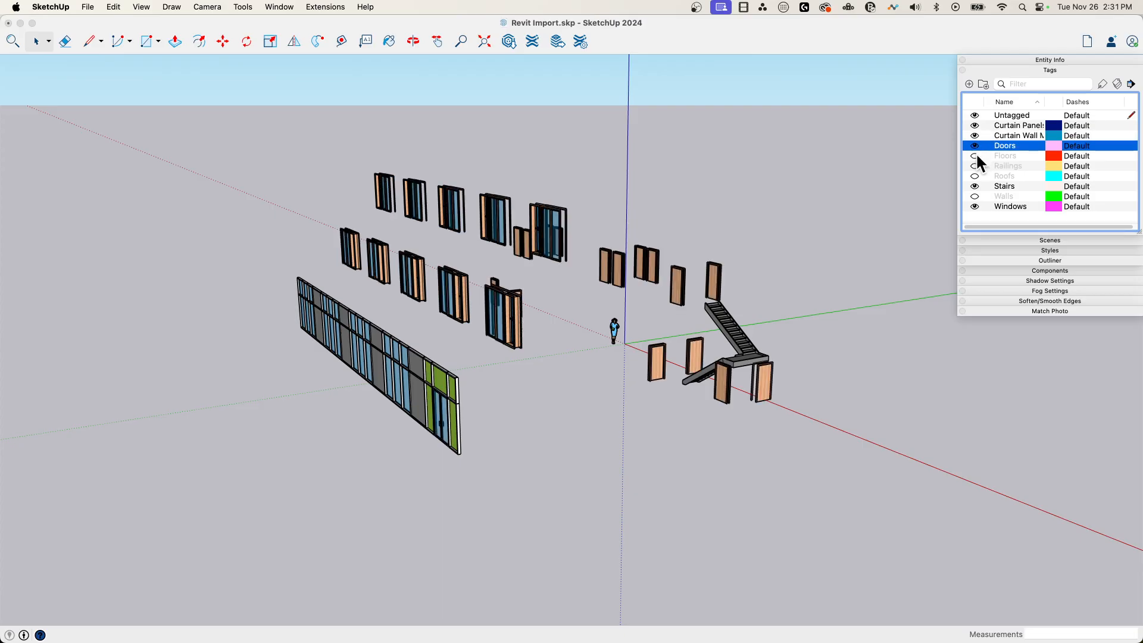
{"action": "left_click", "coordinate": [975, 156]}
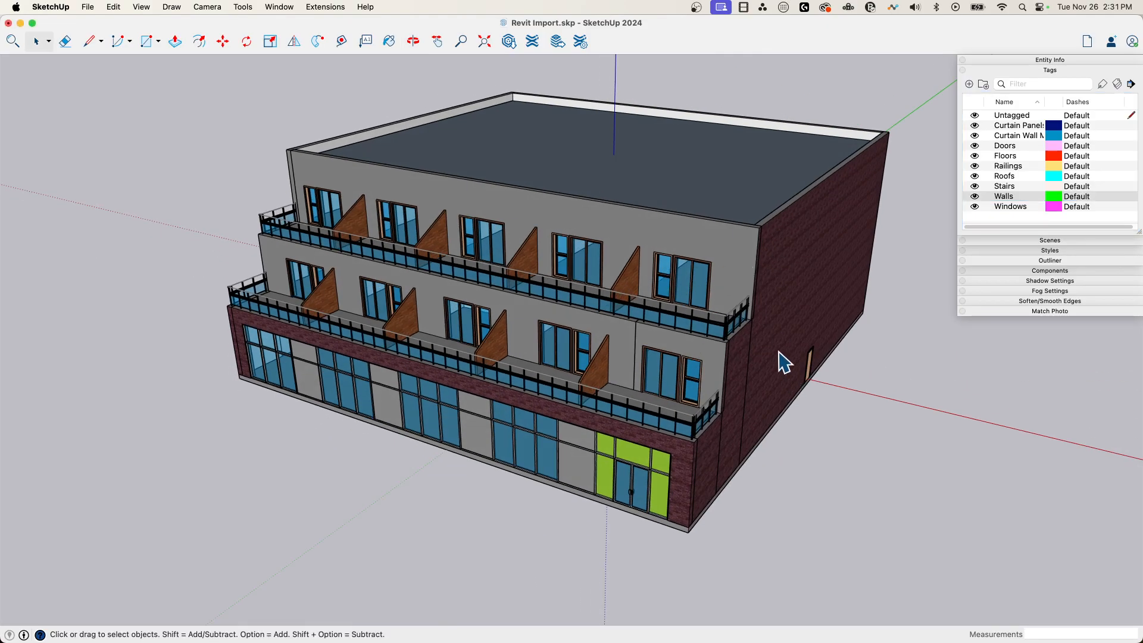
{"action": "mouse_move", "coordinate": [1004, 130]}
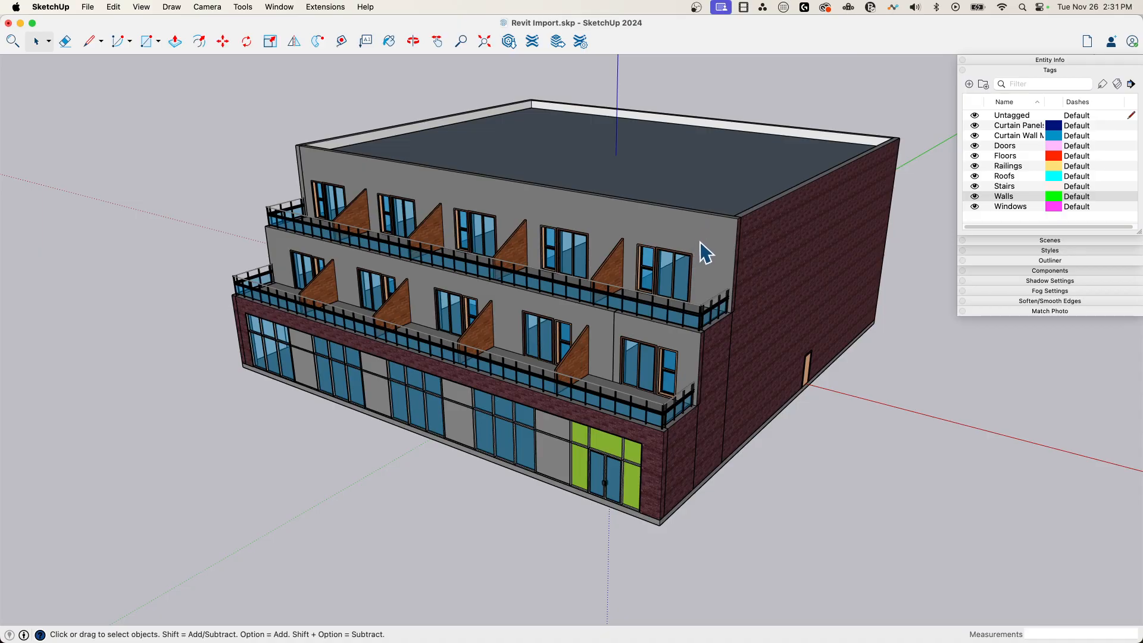
- Select the upper-storey exterior wall, a solid Walls-tagged component of about 1148.6 ft³
{"action": "left_click", "coordinate": [627, 230]}
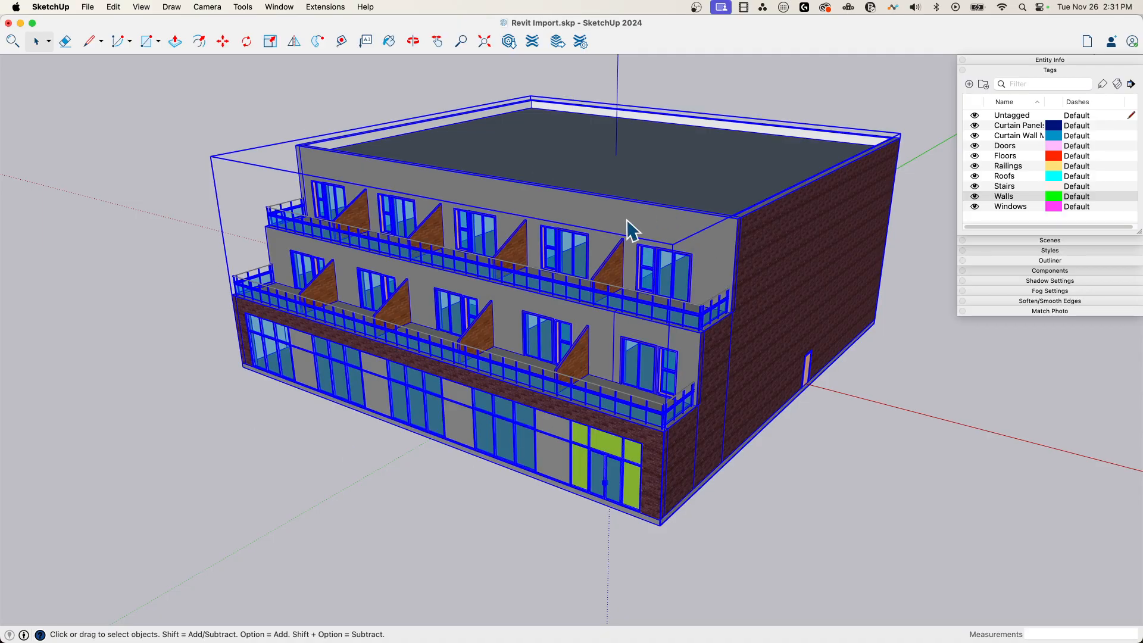
{"action": "left_click", "coordinate": [689, 299]}
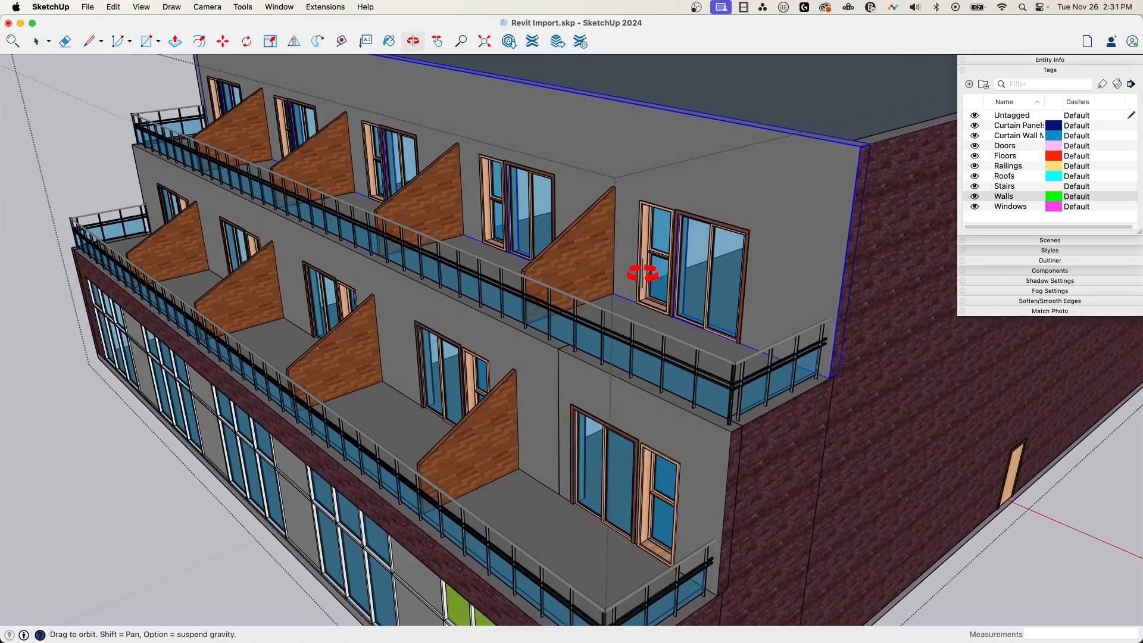
{"action": "left_click", "coordinate": [37, 41]}
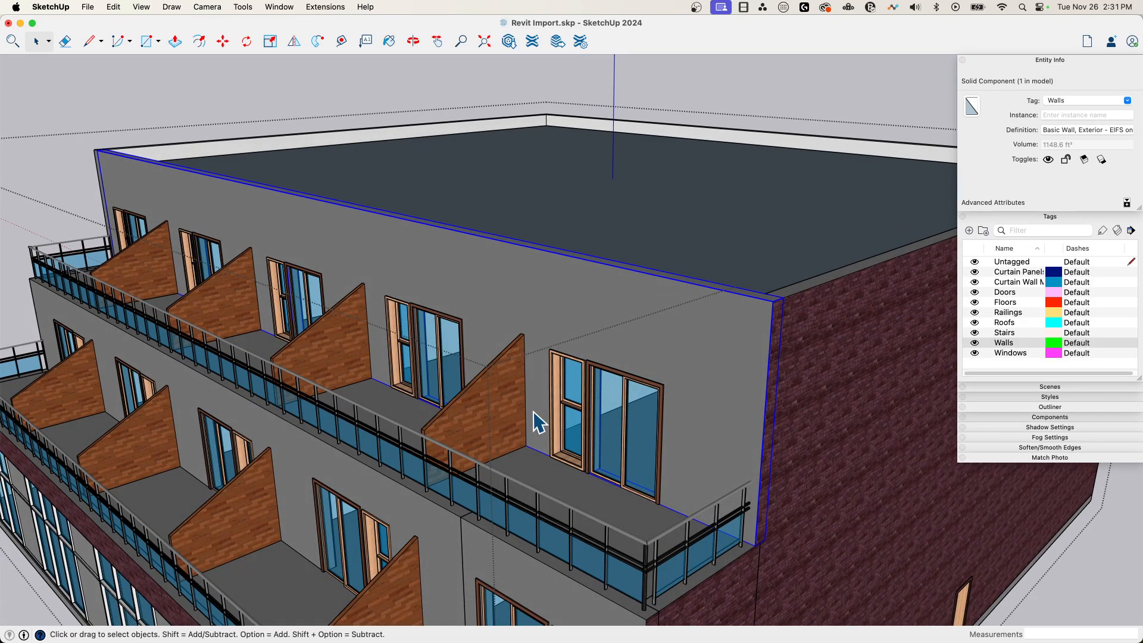
{"action": "left_click", "coordinate": [467, 408]}
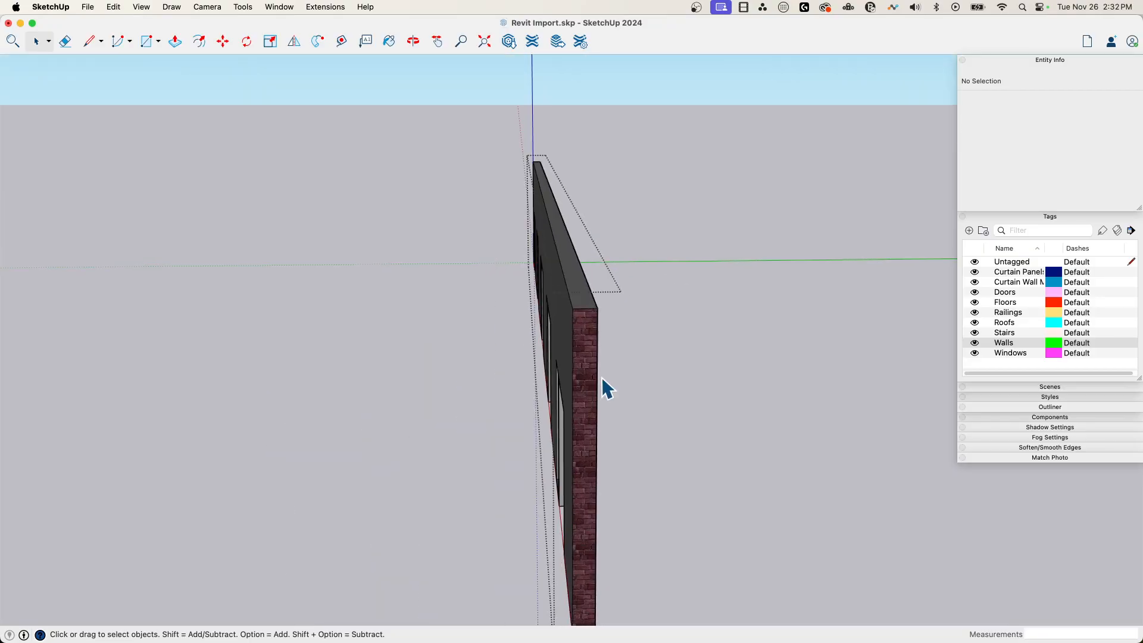
{"action": "left_click", "coordinate": [576, 328]}
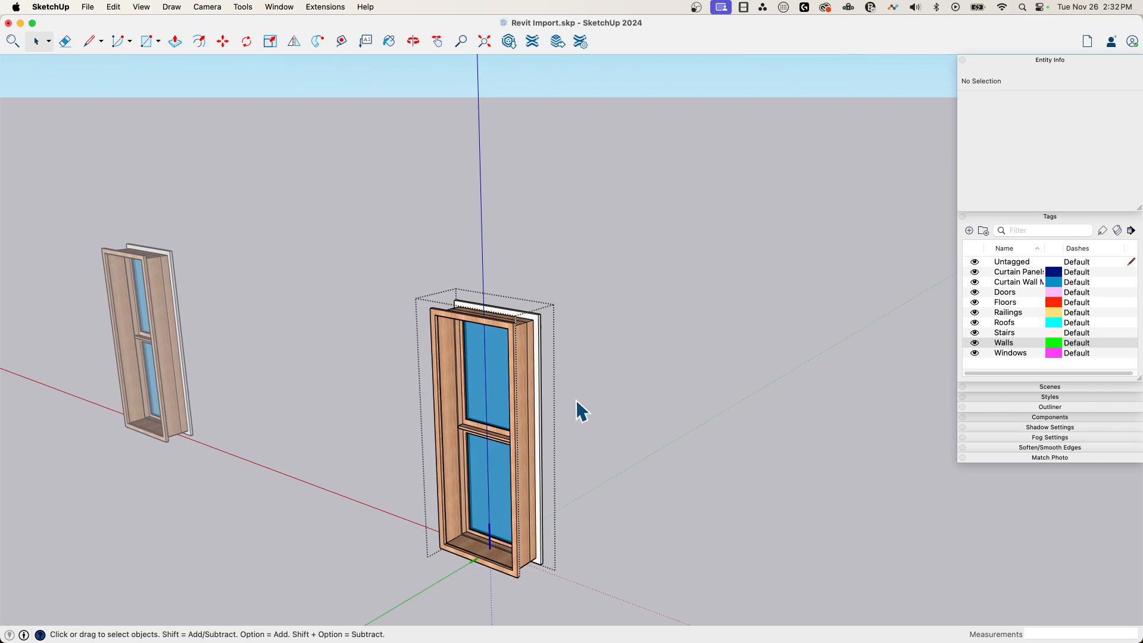
{"action": "scroll", "scroll_direction": "up", "scroll_amount": 3}
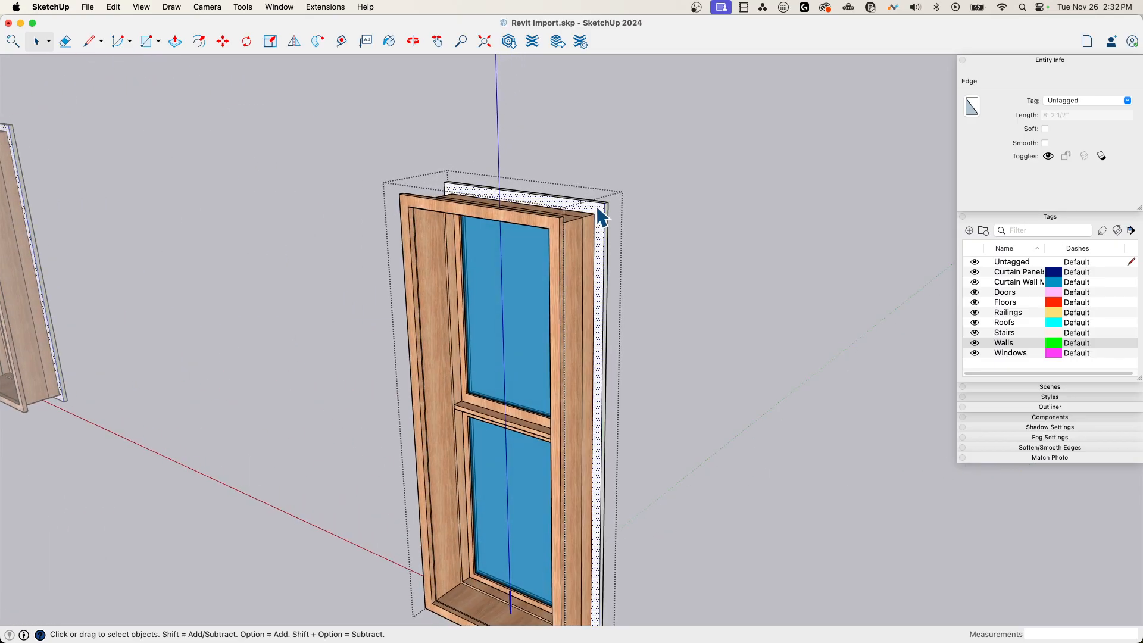
{"action": "left_click", "coordinate": [601, 215]}
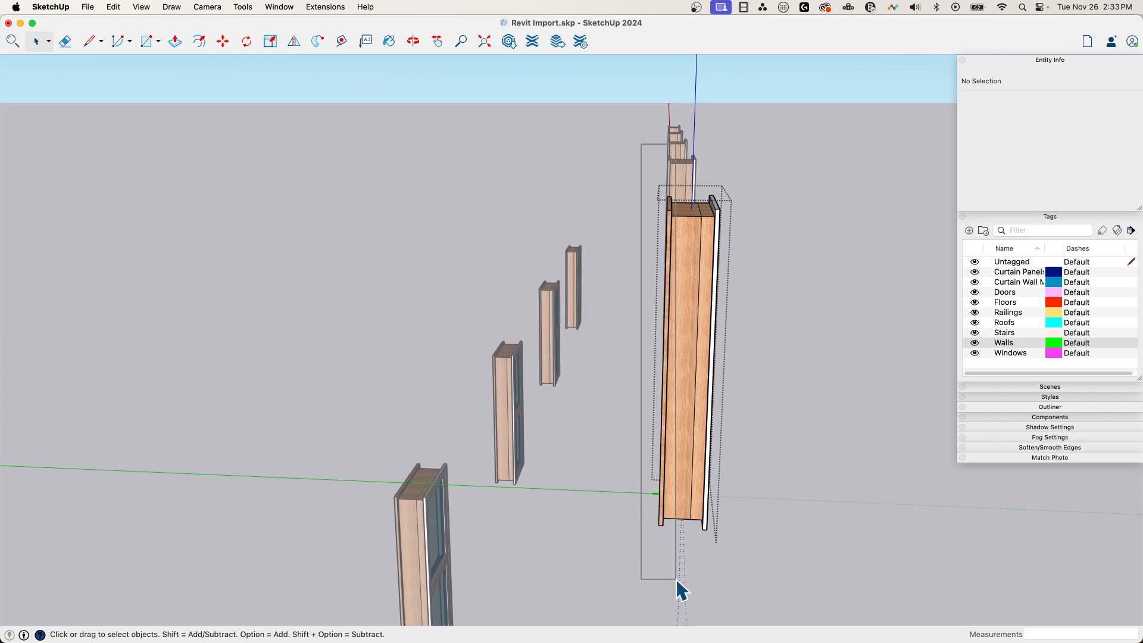
{"action": "left_click", "coordinate": [682, 365]}
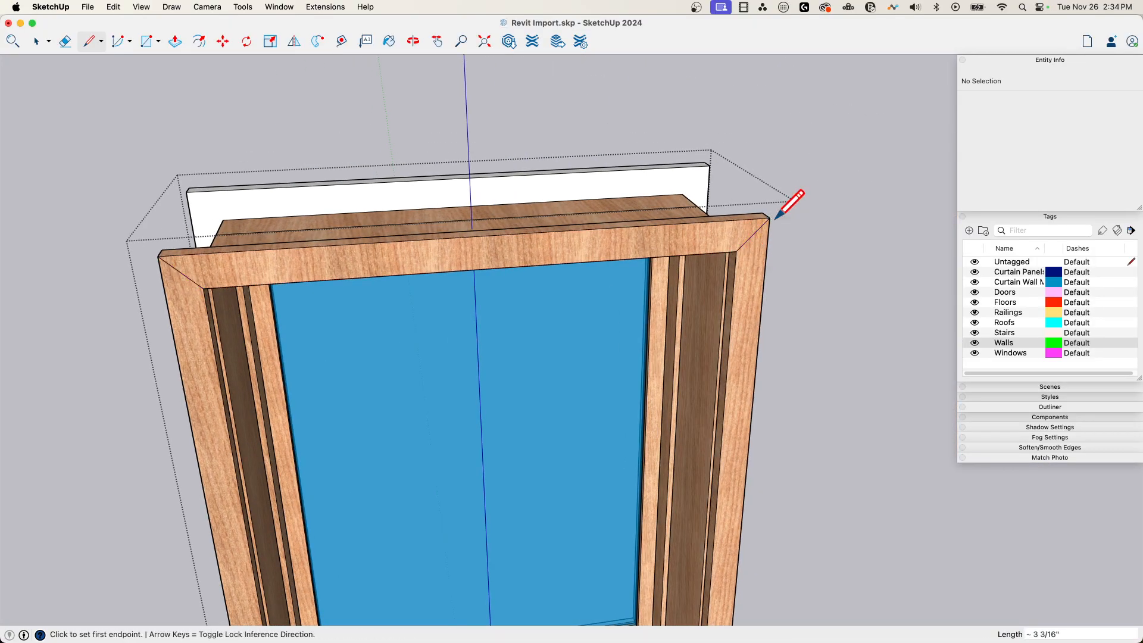
- Select the window frame's top piece and begin repositioning its wood texture
{"action": "left_click", "coordinate": [36, 42]}
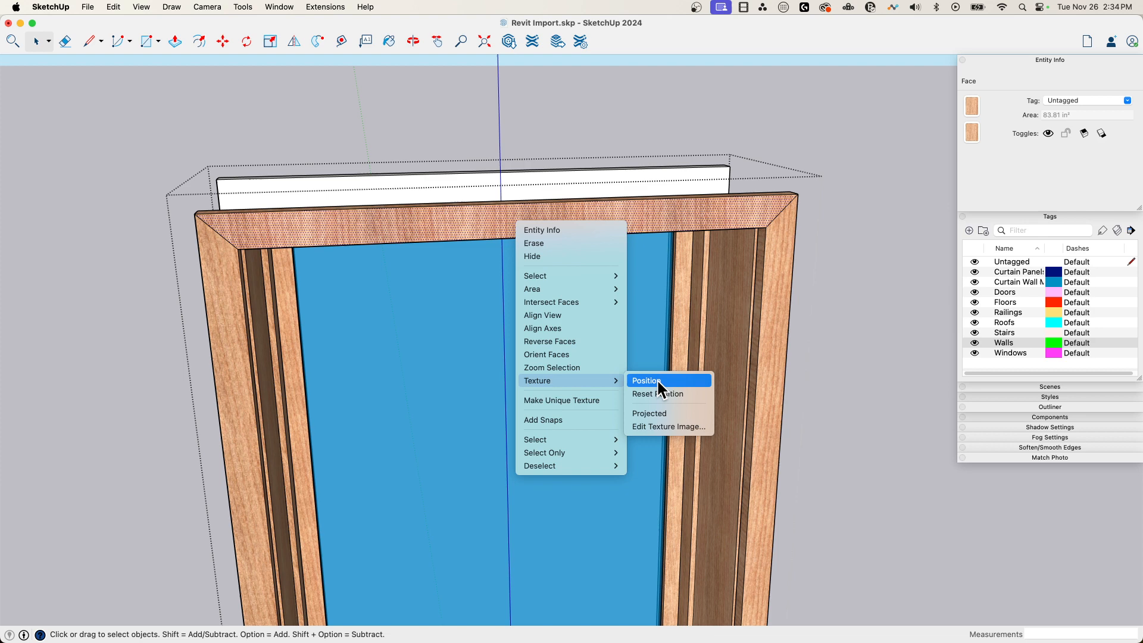
{"action": "left_click", "coordinate": [645, 380]}
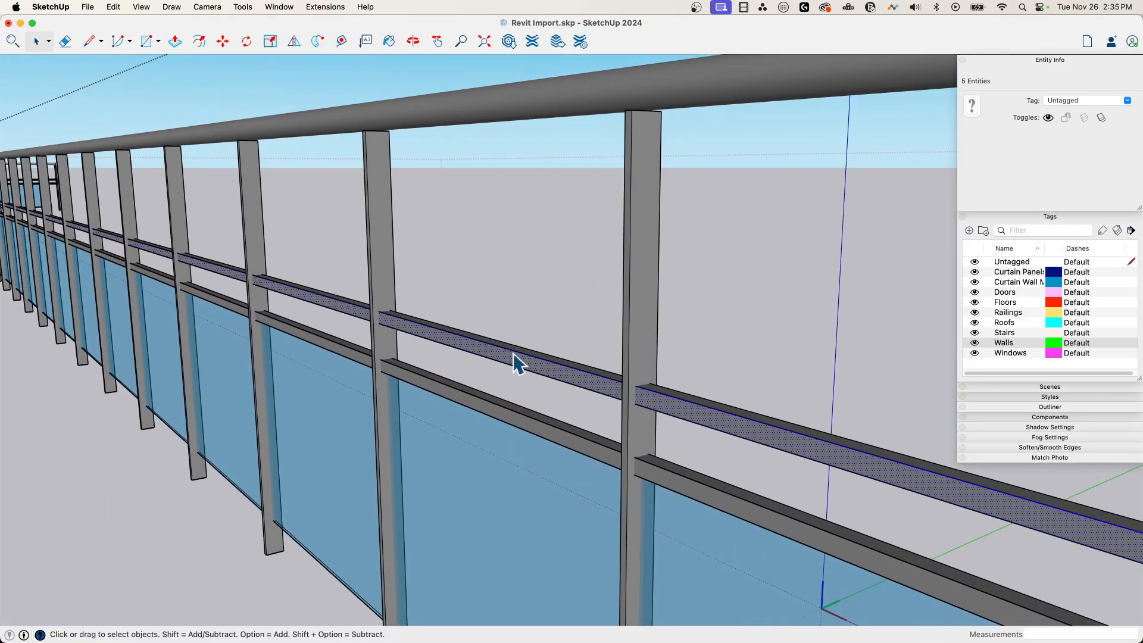
- Zoom in on the railing and select one post's geometry inside its component
{"action": "scroll", "scroll_direction": "down", "scroll_amount": 3}
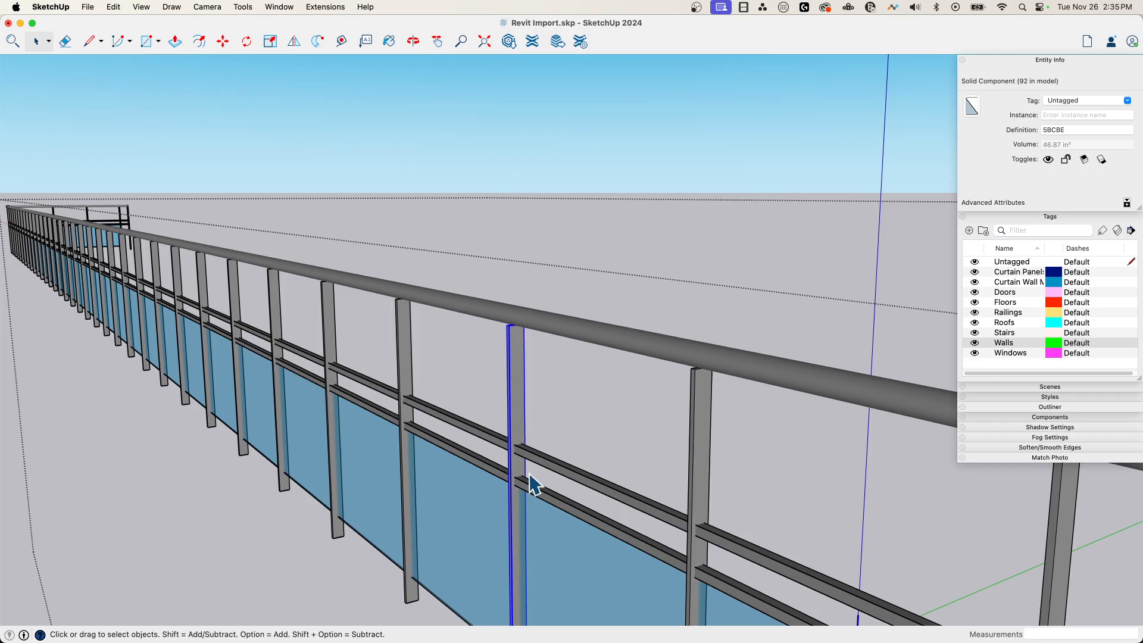
{"action": "left_click", "coordinate": [513, 405]}
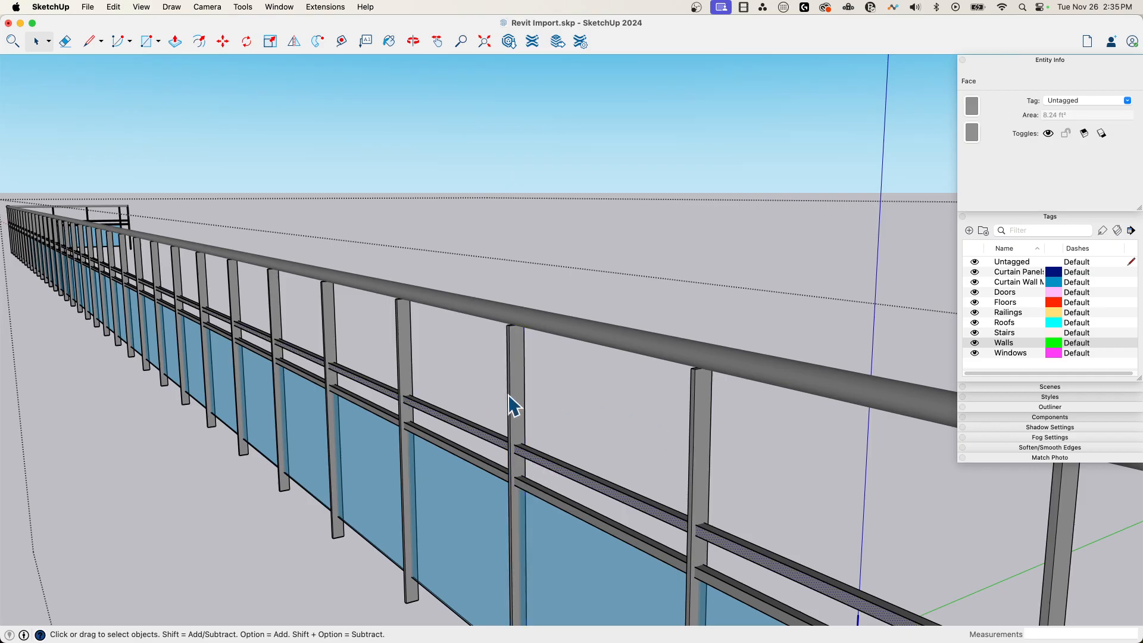
{"action": "left_click", "coordinate": [514, 481]}
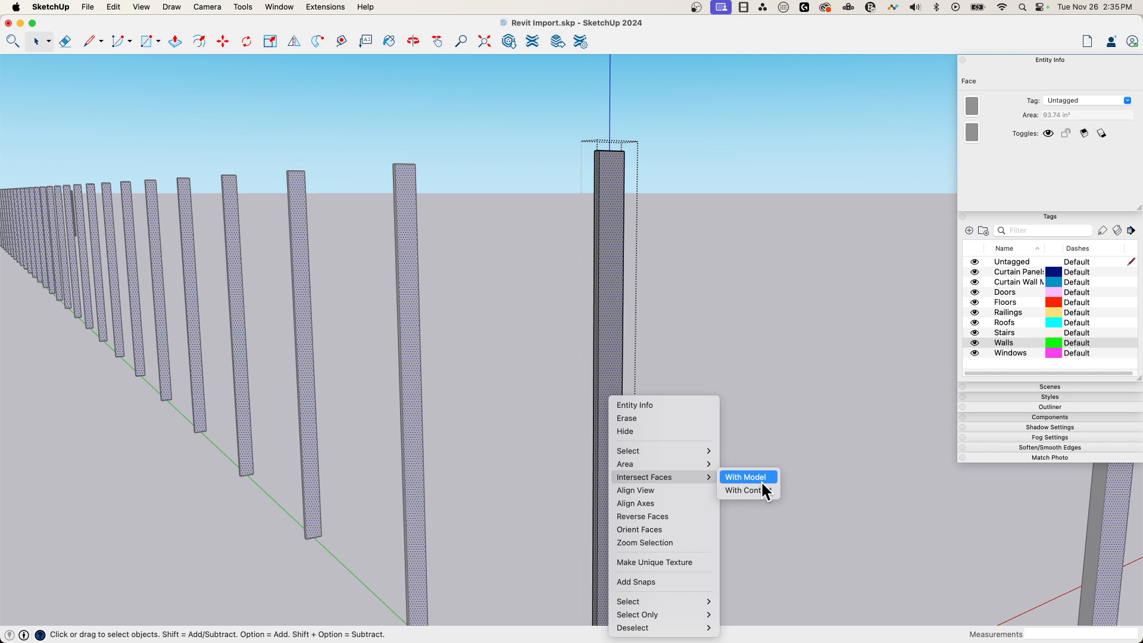
- Intersect two railing posts' faces with the model, then select a rail face to check
{"action": "left_click", "coordinate": [745, 477]}
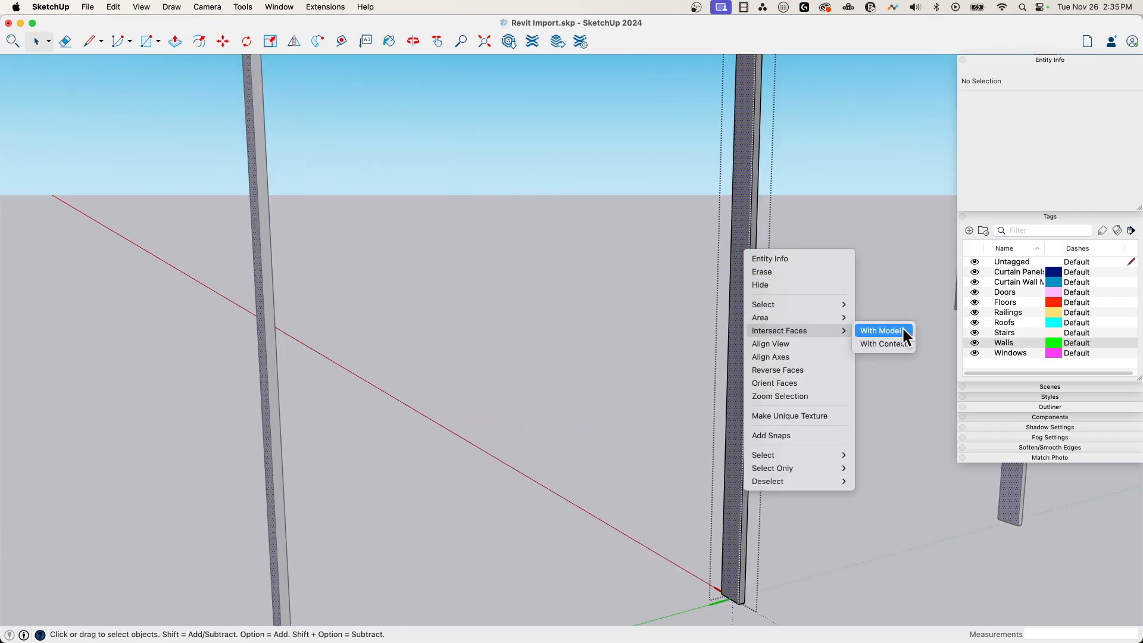
{"action": "left_click", "coordinate": [881, 331]}
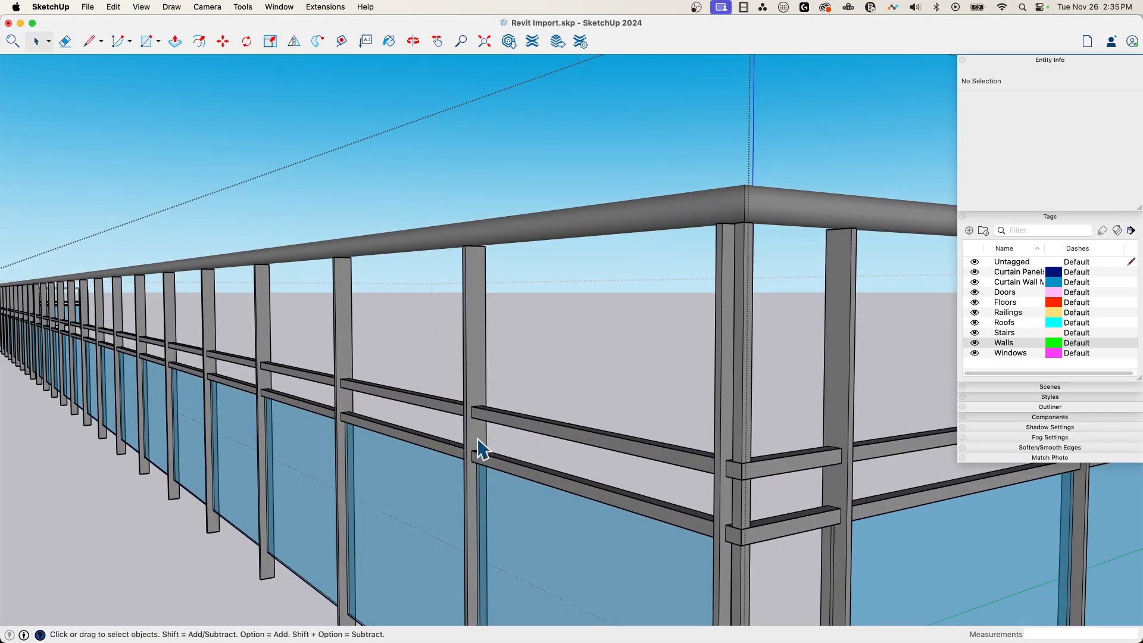
{"action": "mouse_move", "coordinate": [839, 484]}
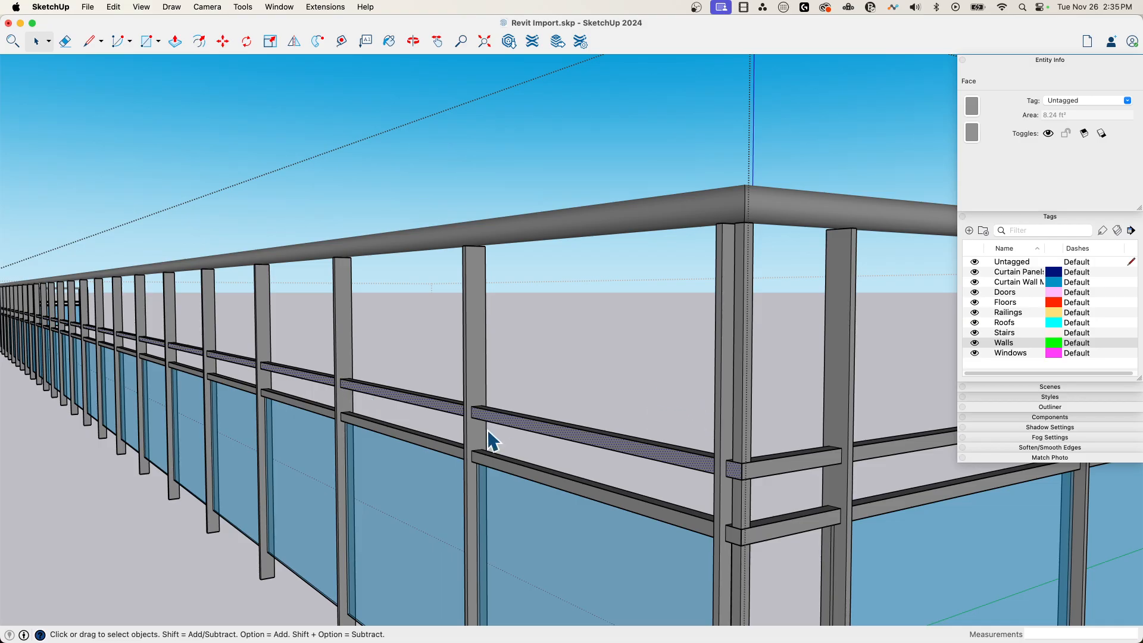
{"action": "left_click", "coordinate": [464, 464]}
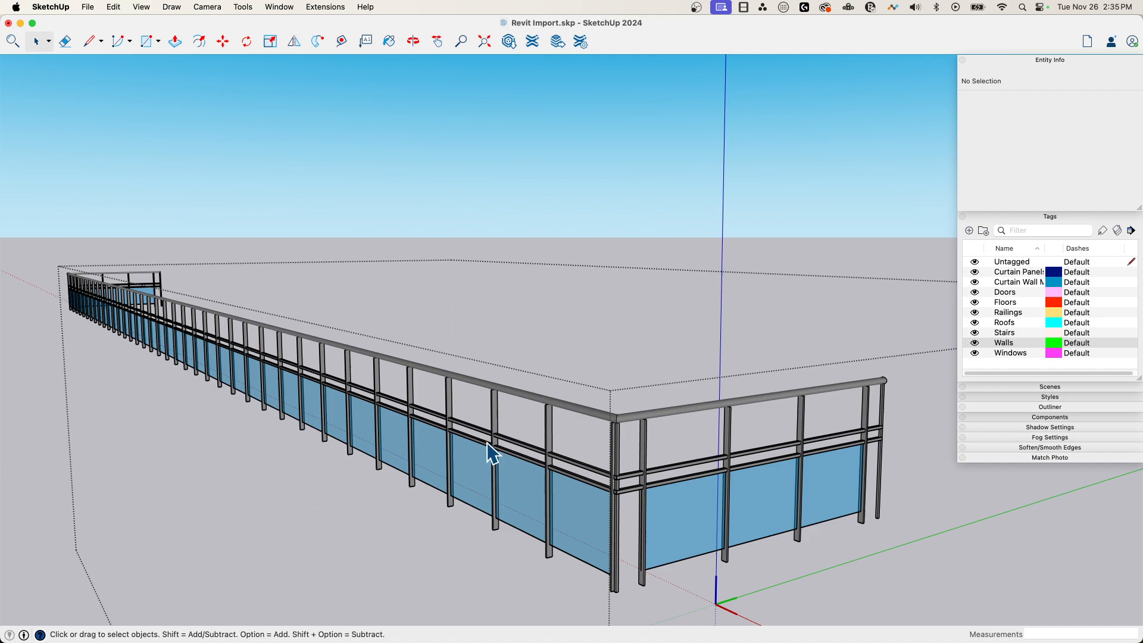
{"action": "mouse_move", "coordinate": [452, 580]}
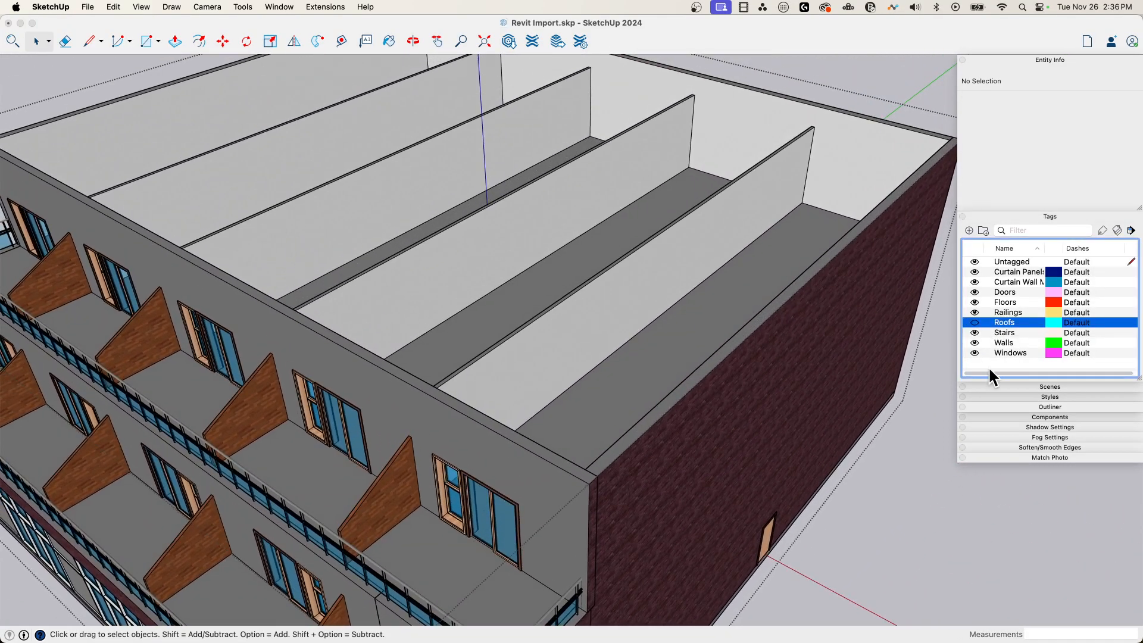
{"action": "left_click", "coordinate": [975, 322]}
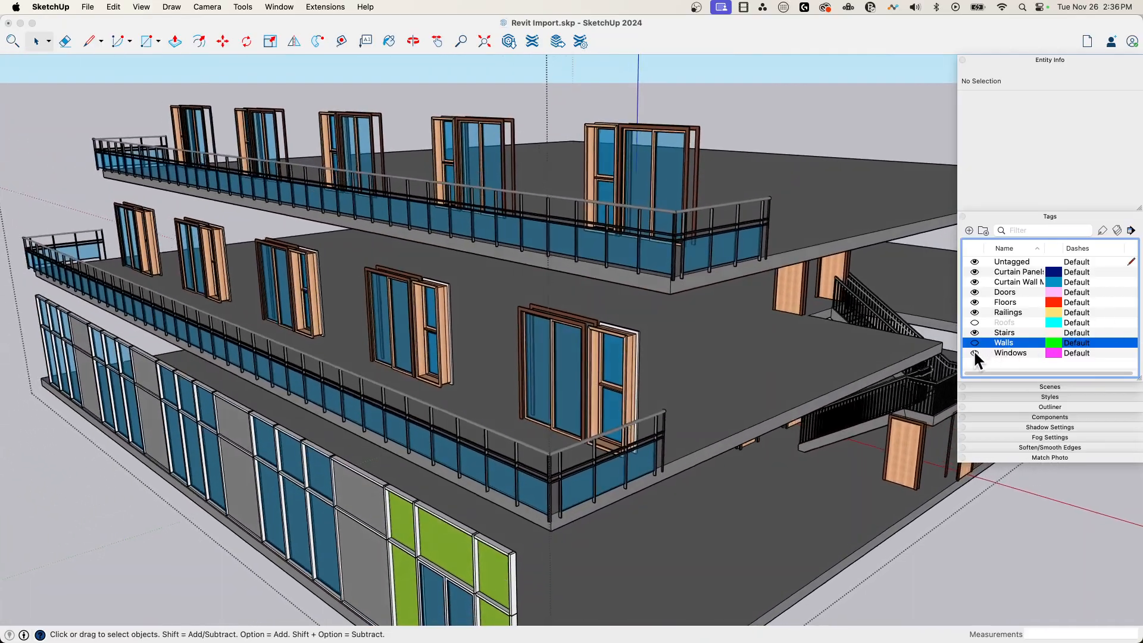
{"action": "left_click", "coordinate": [975, 322]}
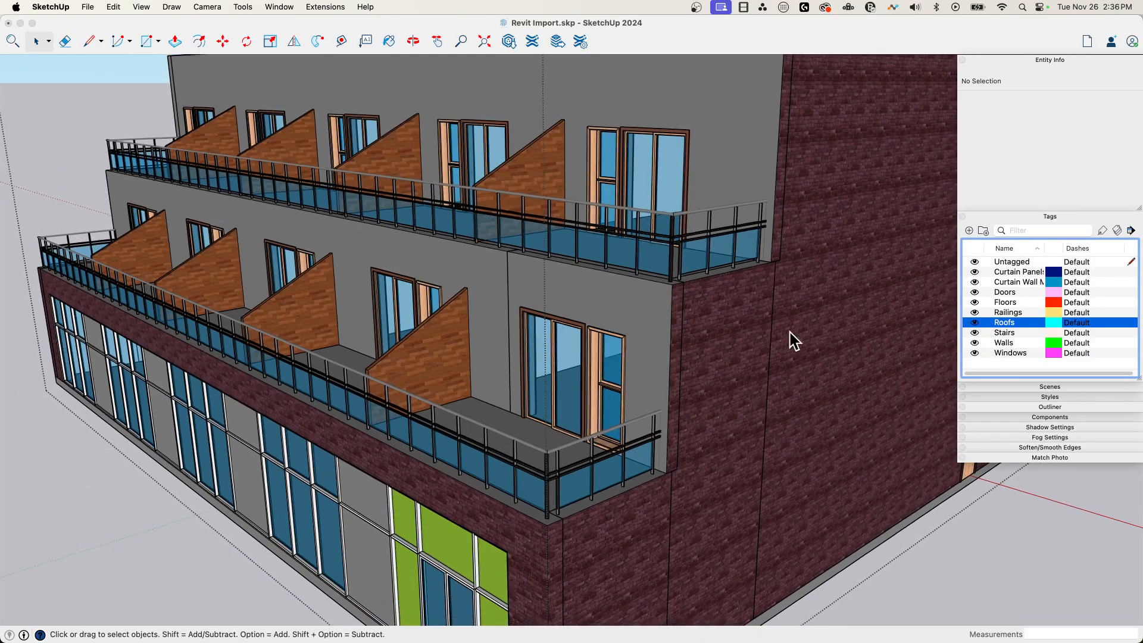